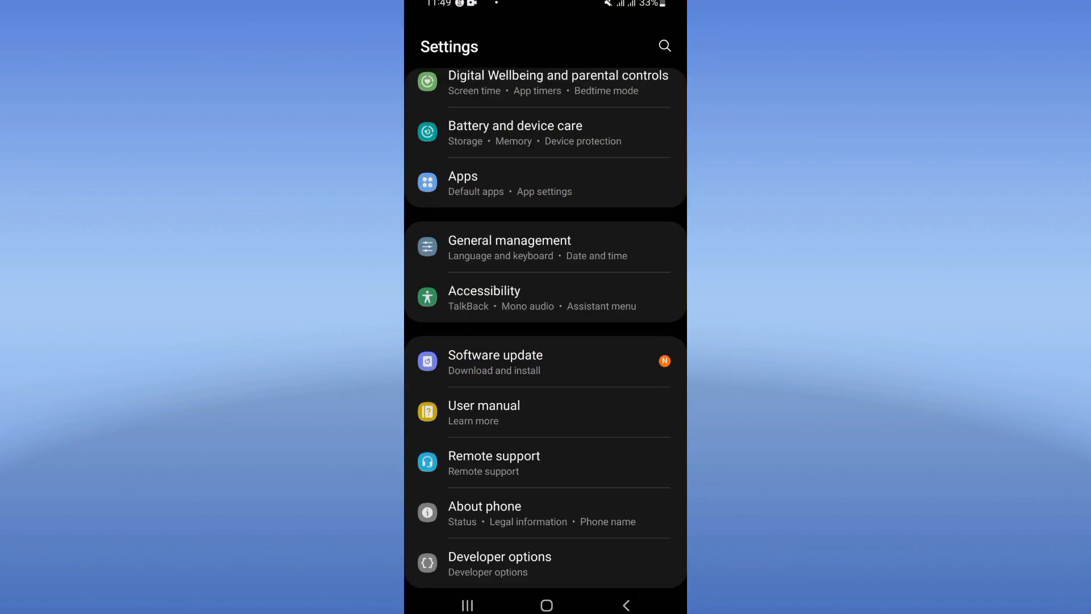
Find Brawl Stars via the 'braw' search and show its storage breakdown with the 8.00 MB cache
left_click(664, 45)
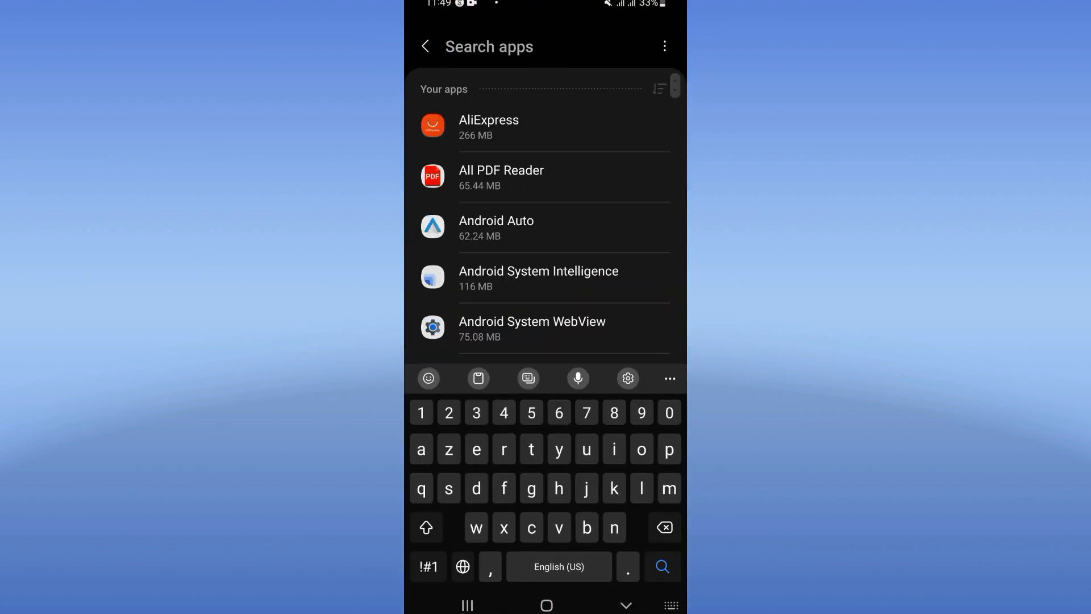
type("braw")
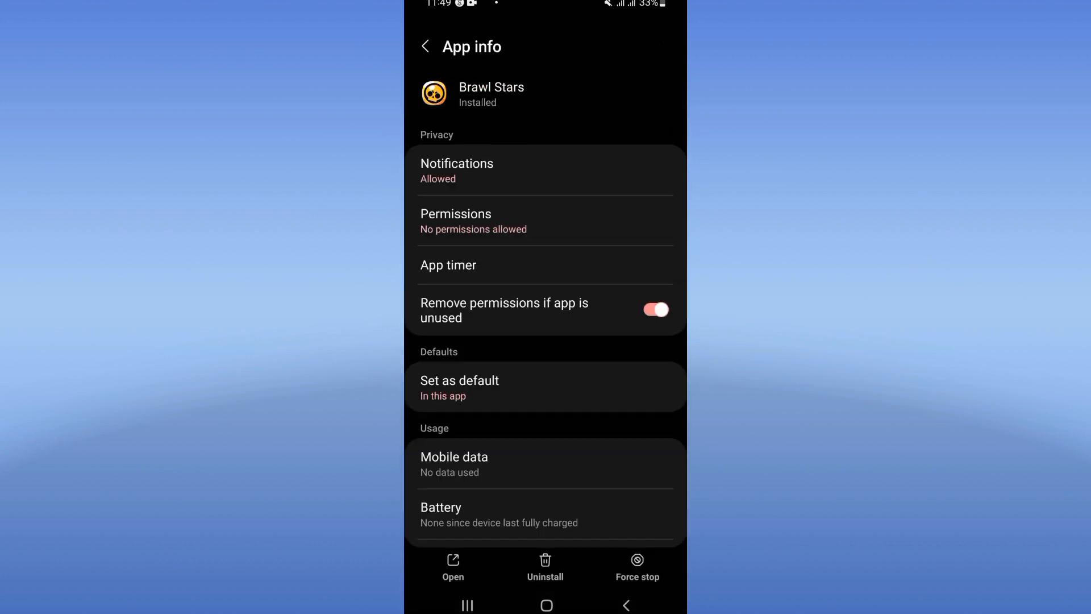
scroll("down", 3)
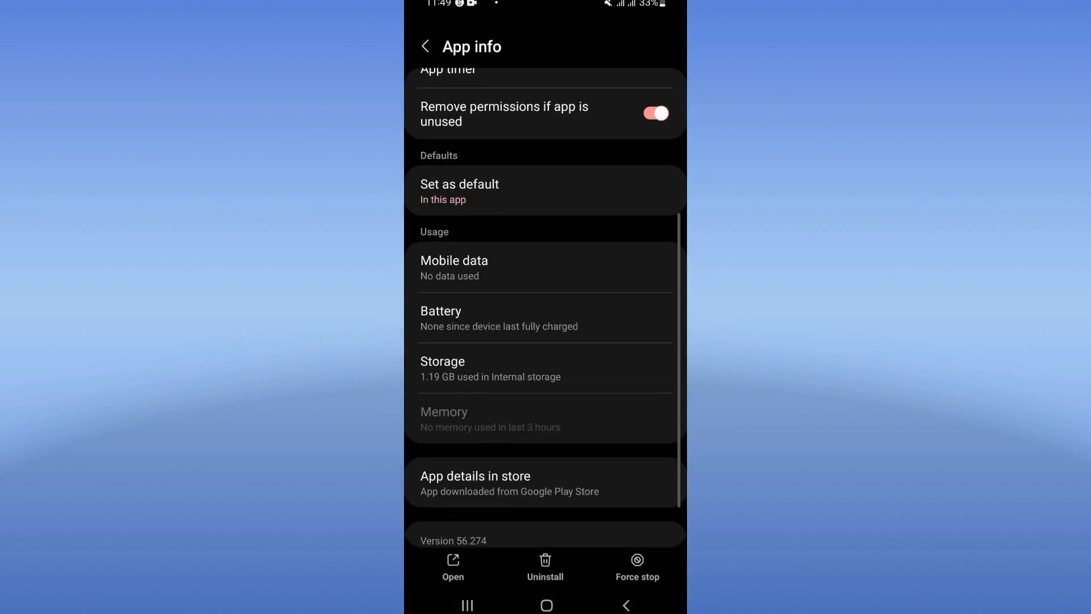
left_click(442, 368)
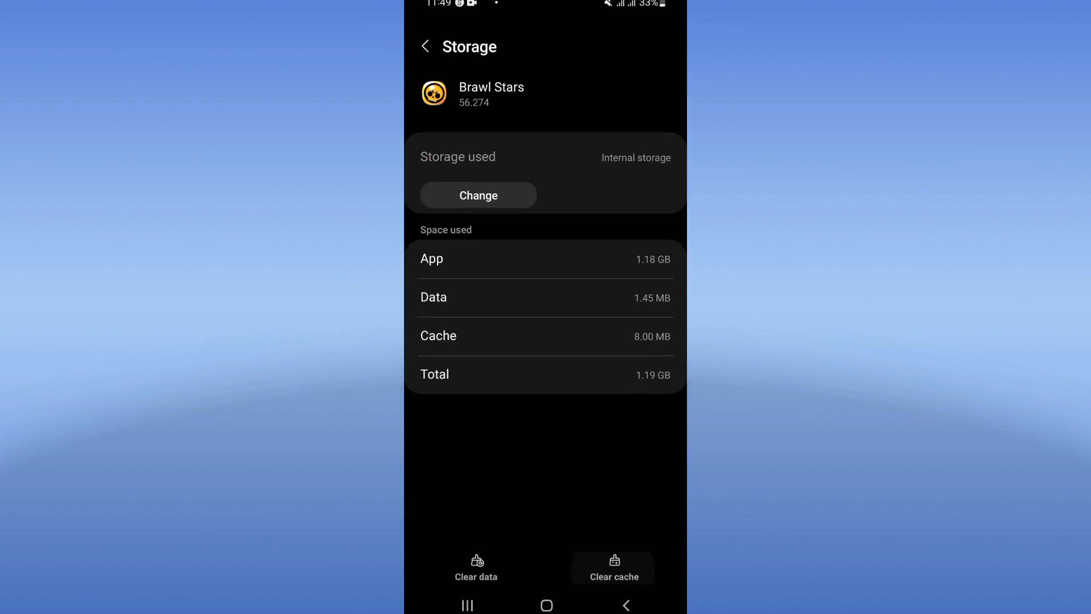
left_click(625, 604)
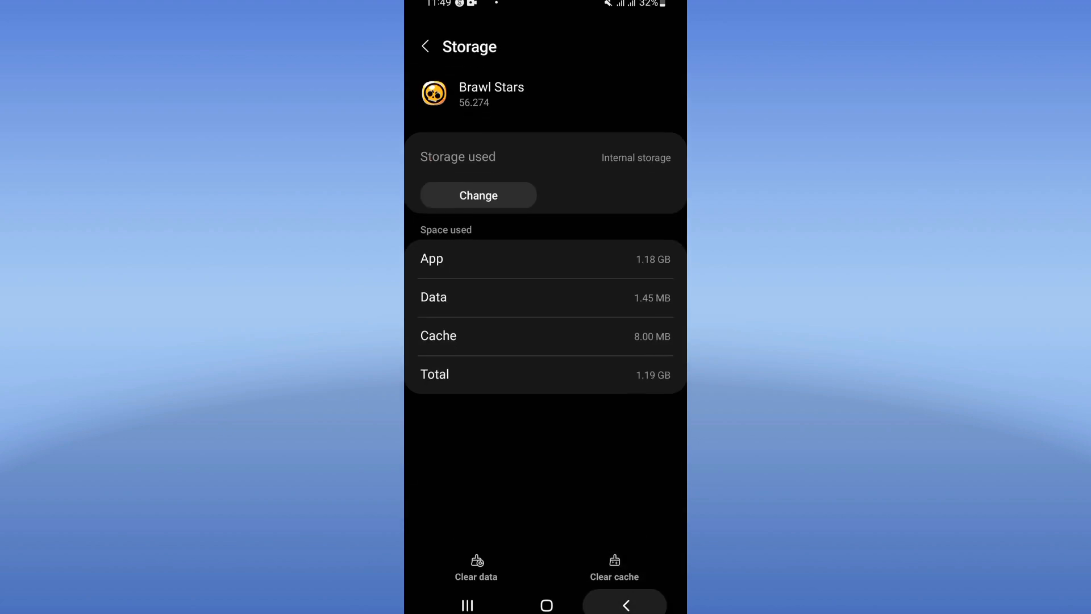